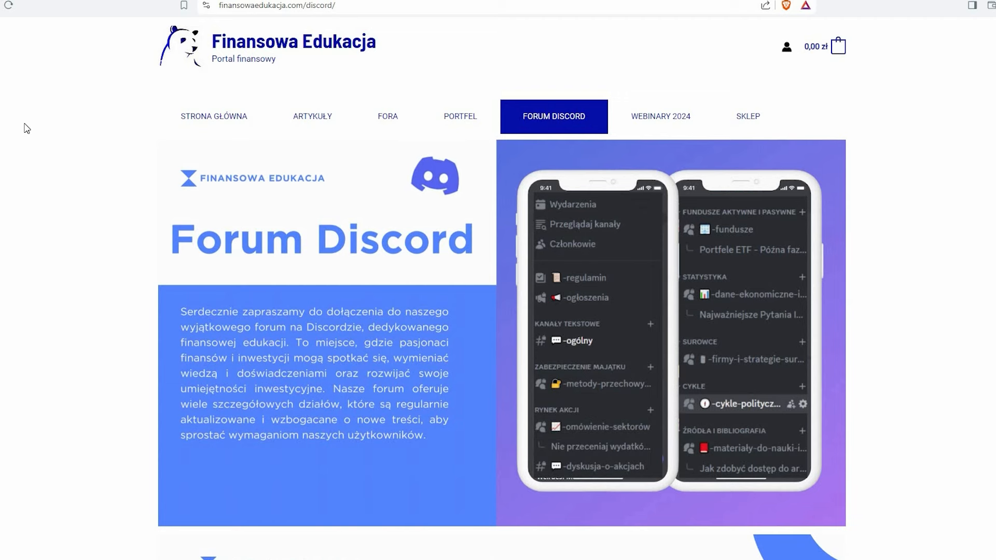
Step: Scroll to the factsheet's factor exposures and sector weights page in the MSCI Poland PDF
scroll("down", 3)
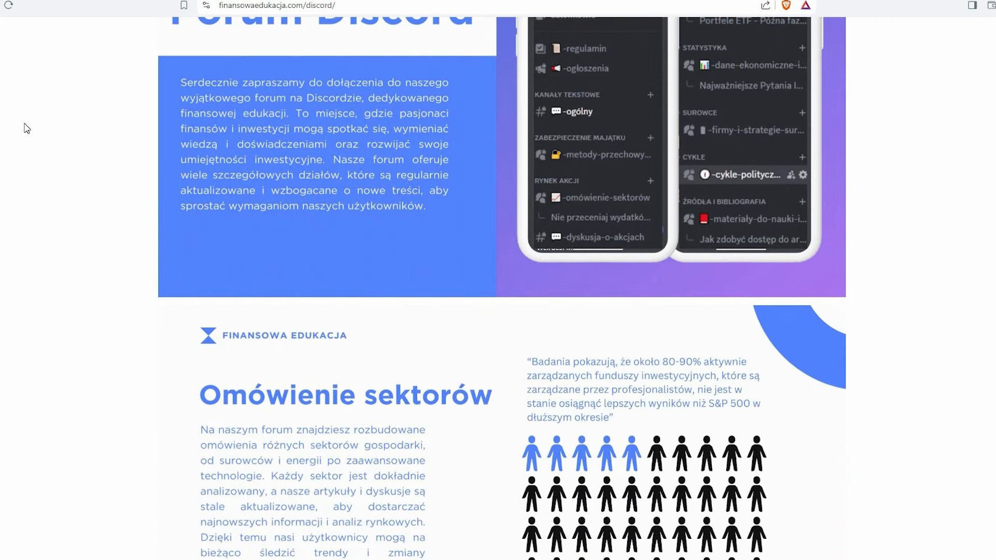
scroll("down", 3)
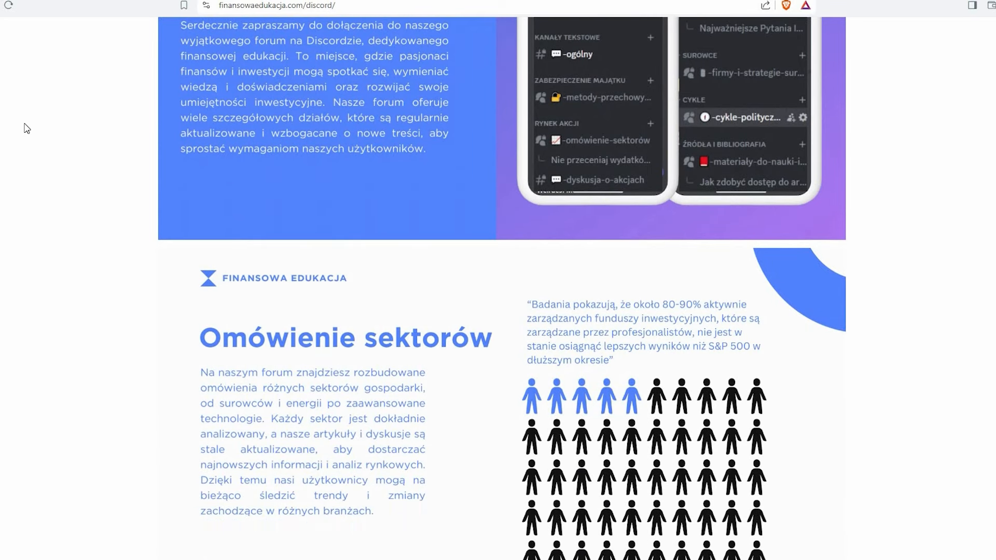
scroll("down", 3)
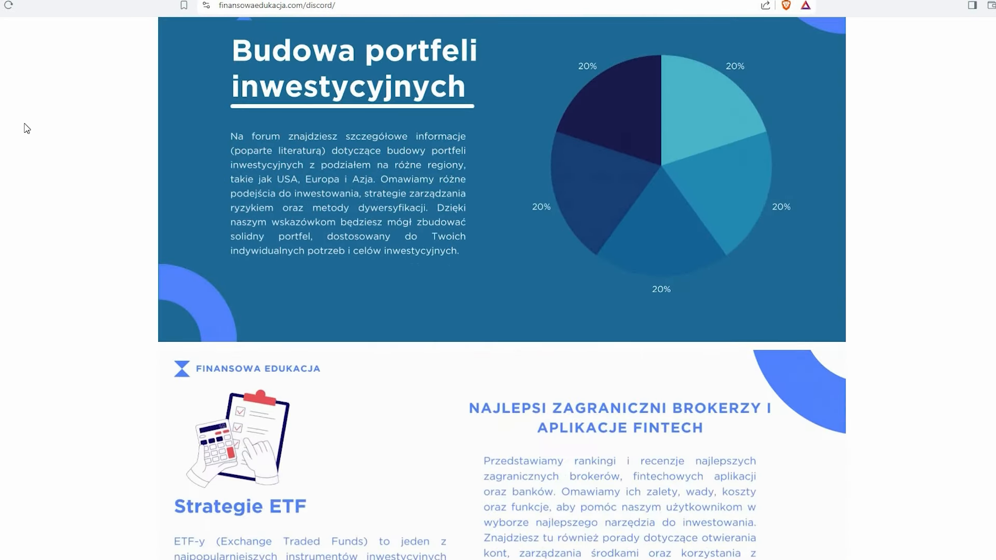
scroll("down", 3)
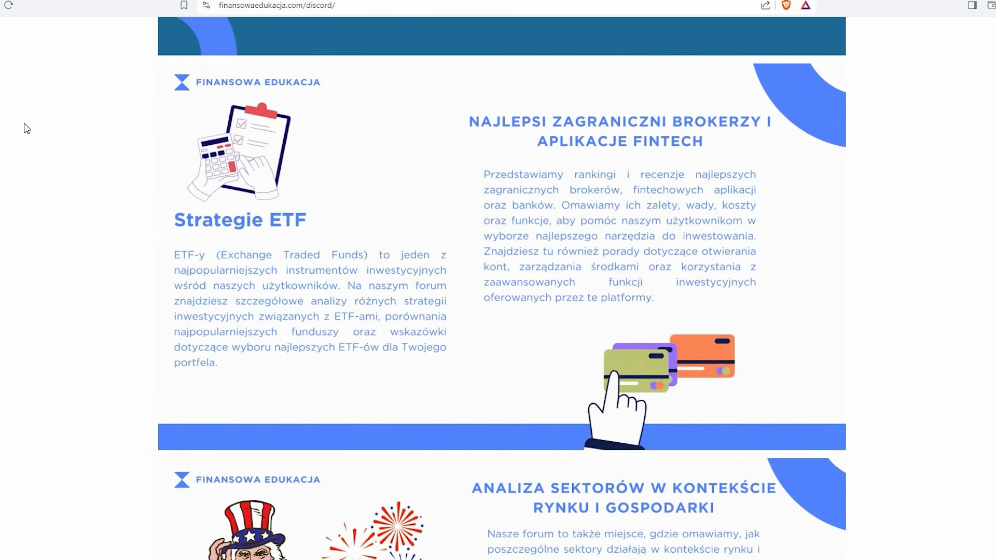
scroll("down", 3)
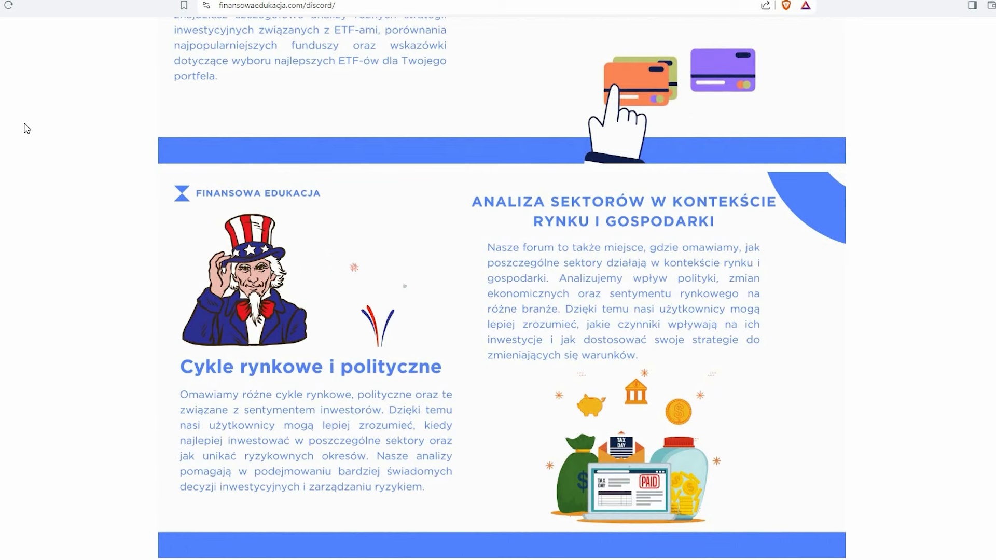
scroll("down", 3)
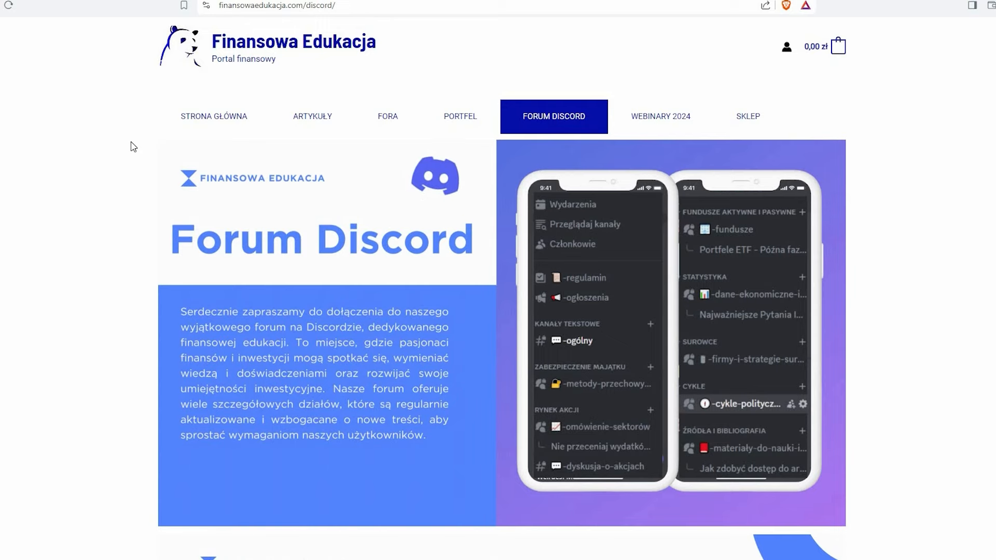
left_click(213, 117)
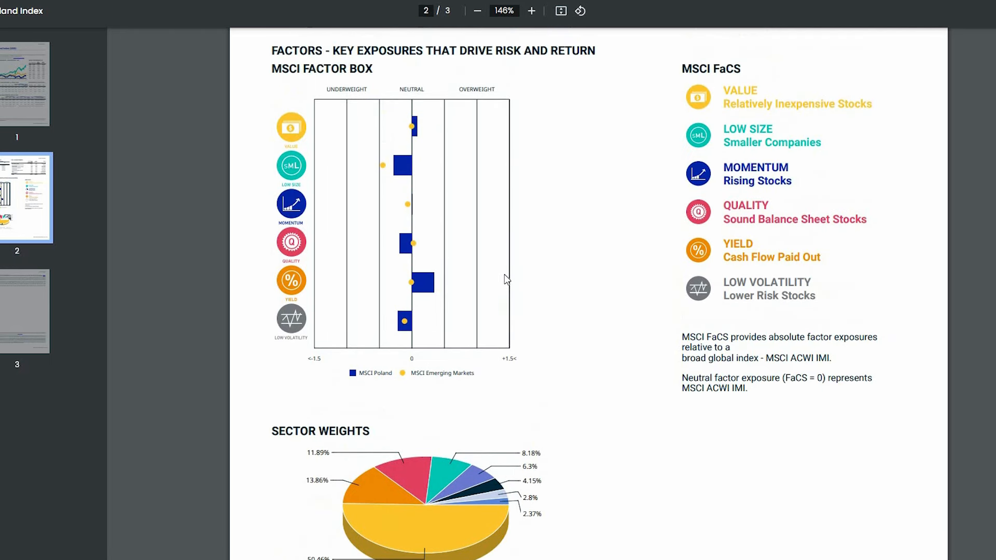
Step: Scroll down to the Sector Weights pie chart showing Financials at 50.46%
scroll("down", 3)
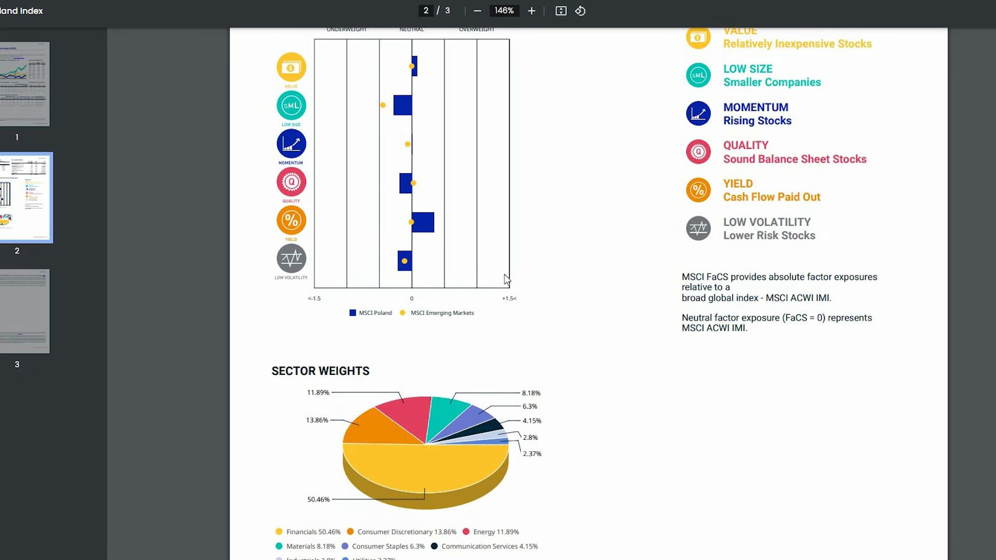
scroll("down", 3)
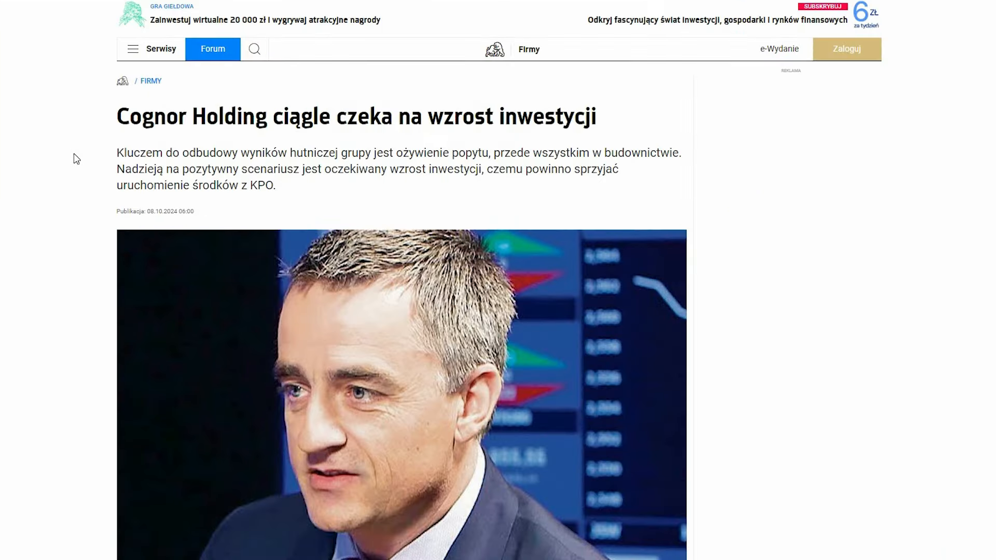
mouse_move(24, 107)
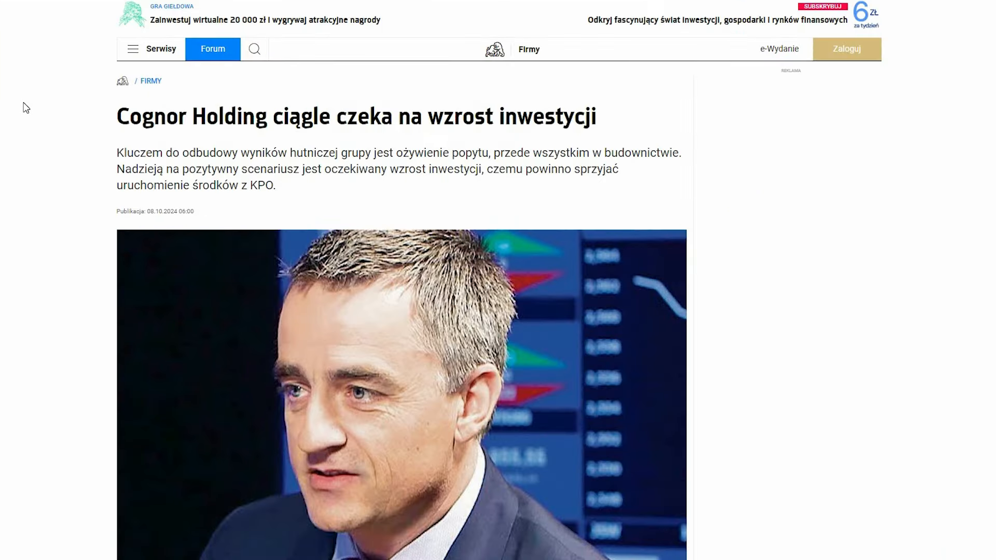
mouse_move(2, 87)
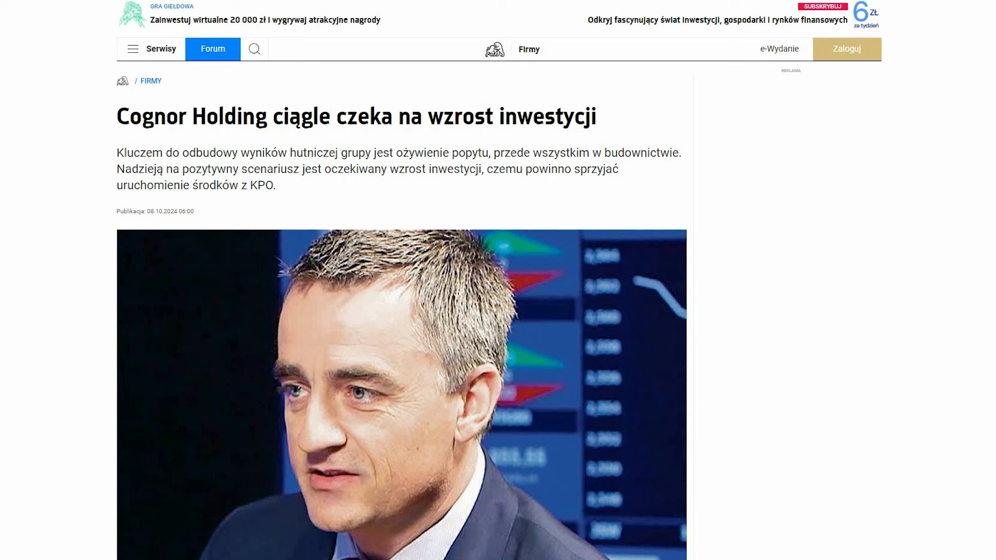
mouse_move(51, 103)
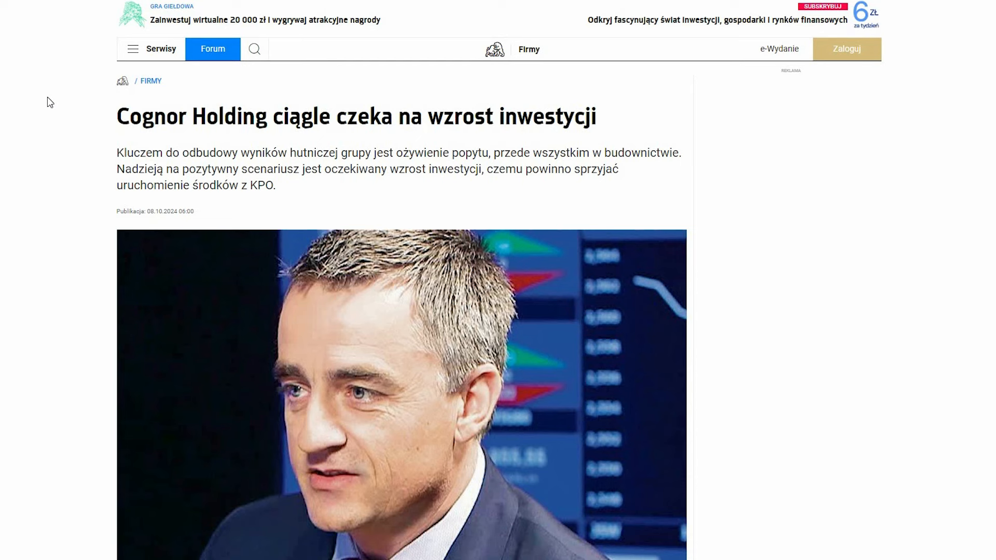
scroll("down", 3)
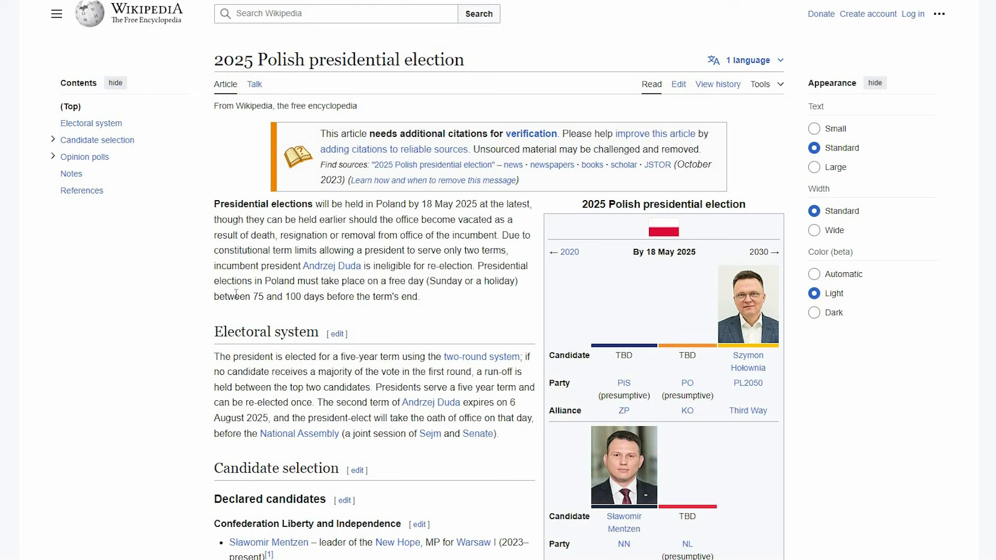
mouse_move(236, 326)
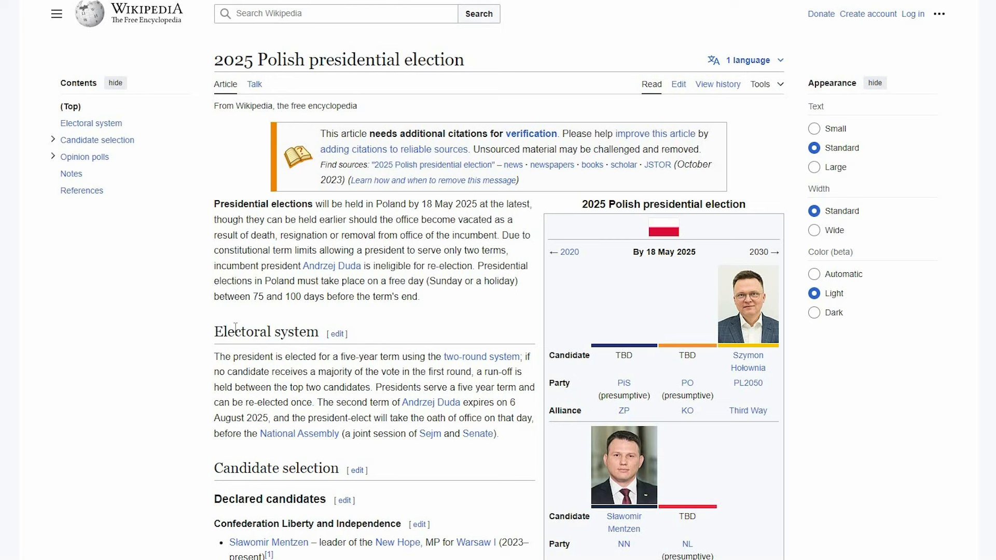
mouse_move(566, 214)
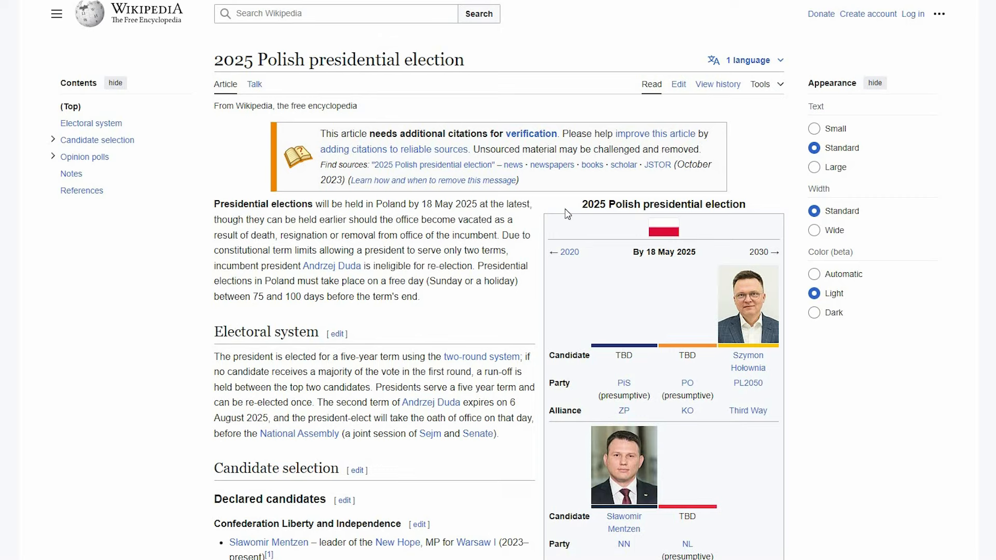